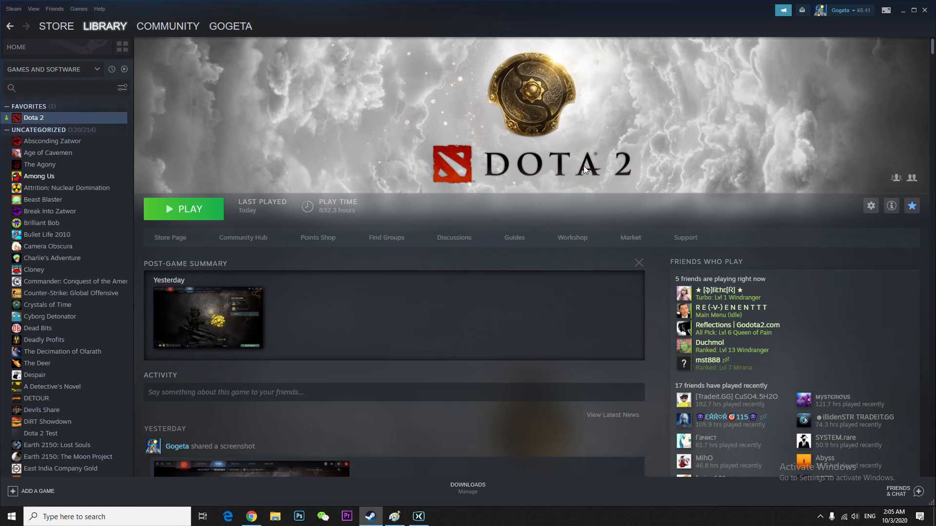
pyautogui.moveTo(404, 173)
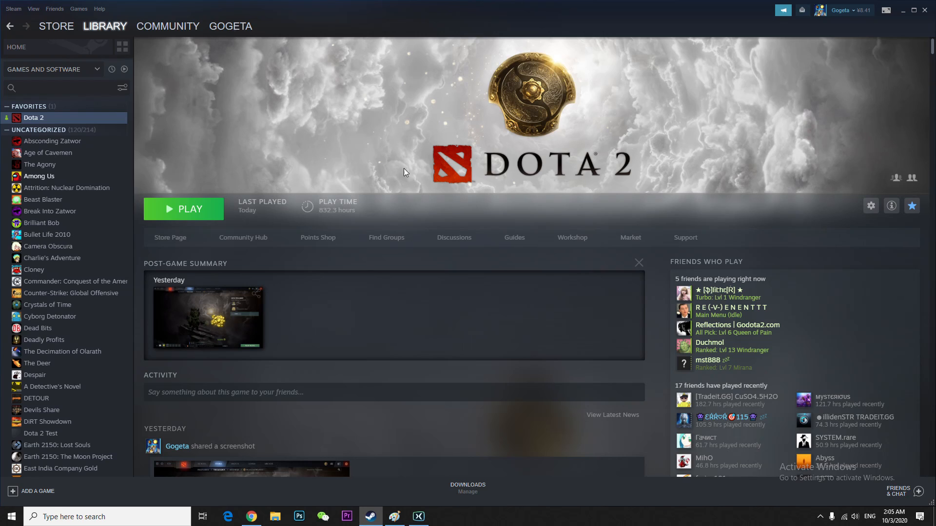
pyautogui.moveTo(242, 192)
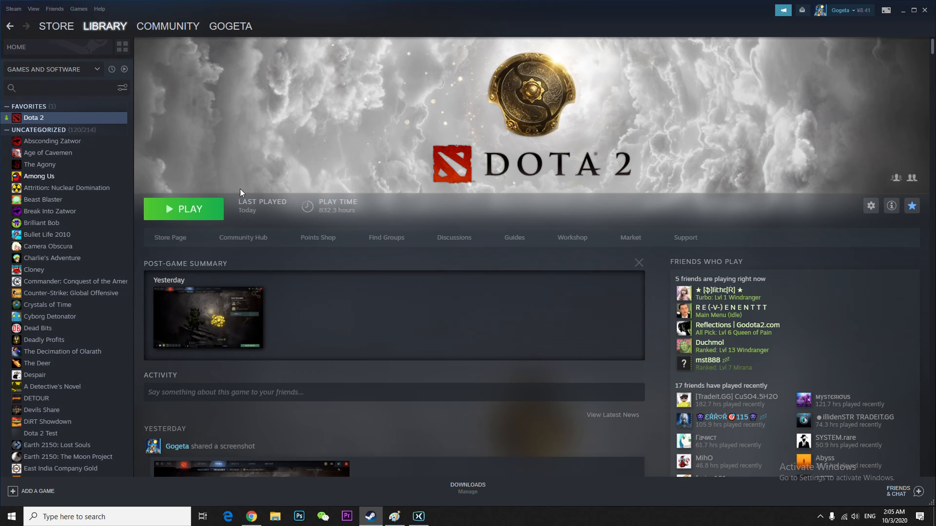
# Launch Dota 2 from its library page so the Change Rendering API prompt appears
pyautogui.click(183, 209)
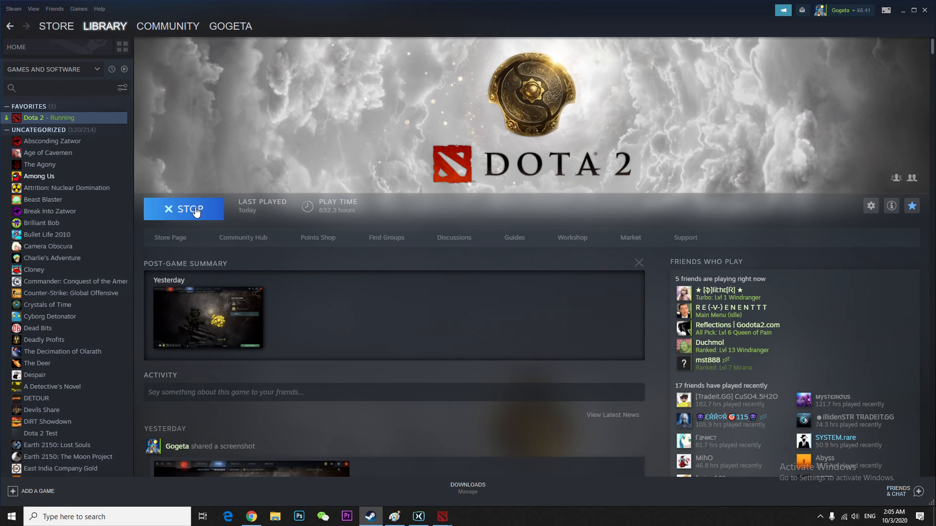
pyautogui.moveTo(442, 517)
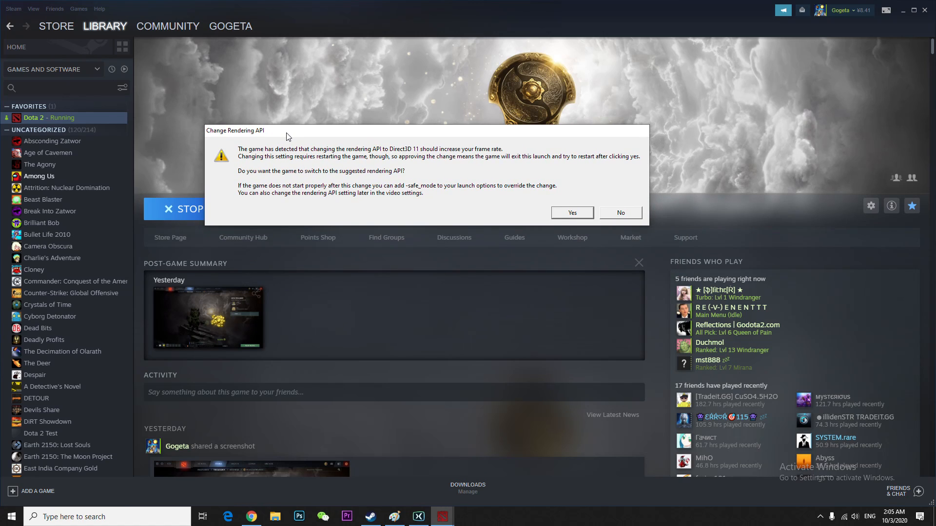
pyautogui.moveTo(299, 193)
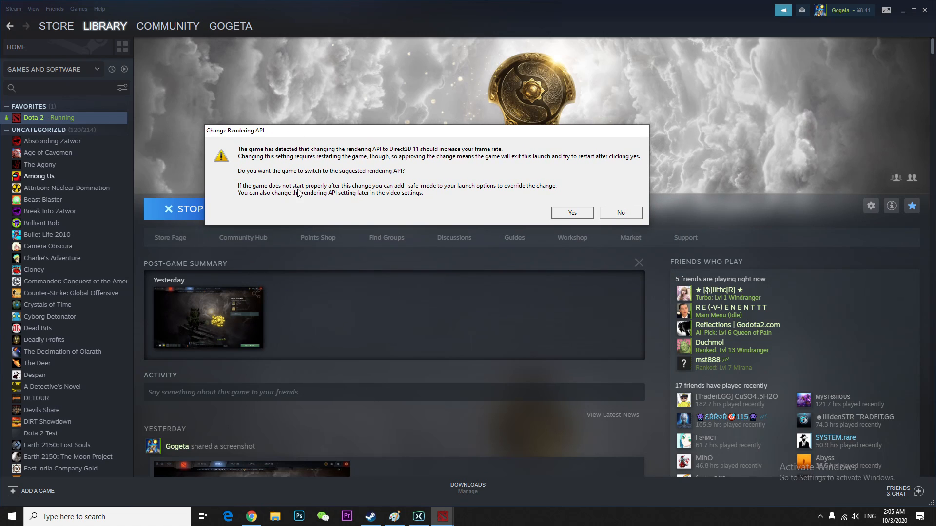
pyautogui.moveTo(287, 184)
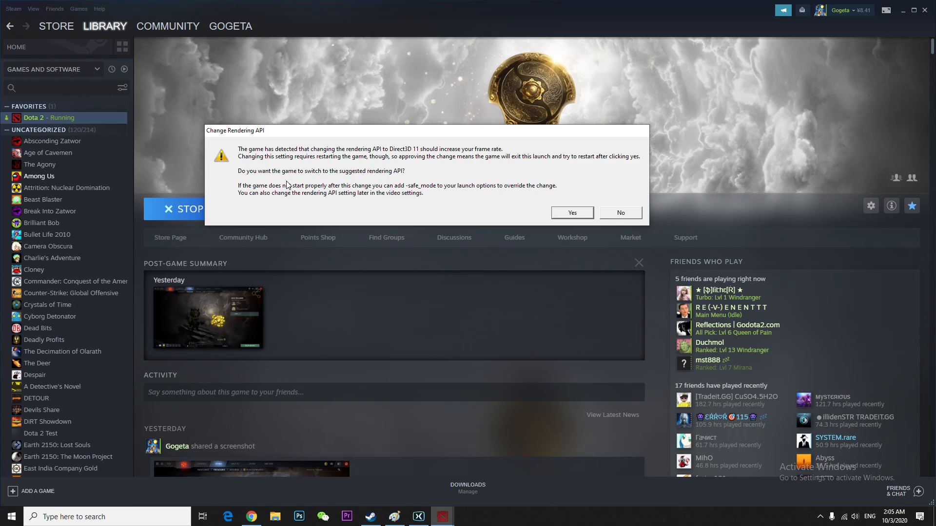
pyautogui.moveTo(437, 161)
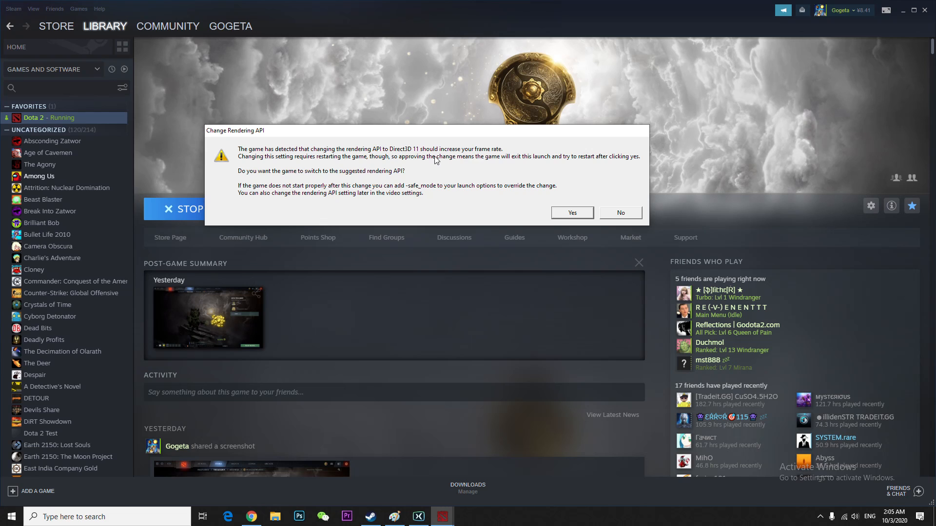
pyautogui.moveTo(564, 210)
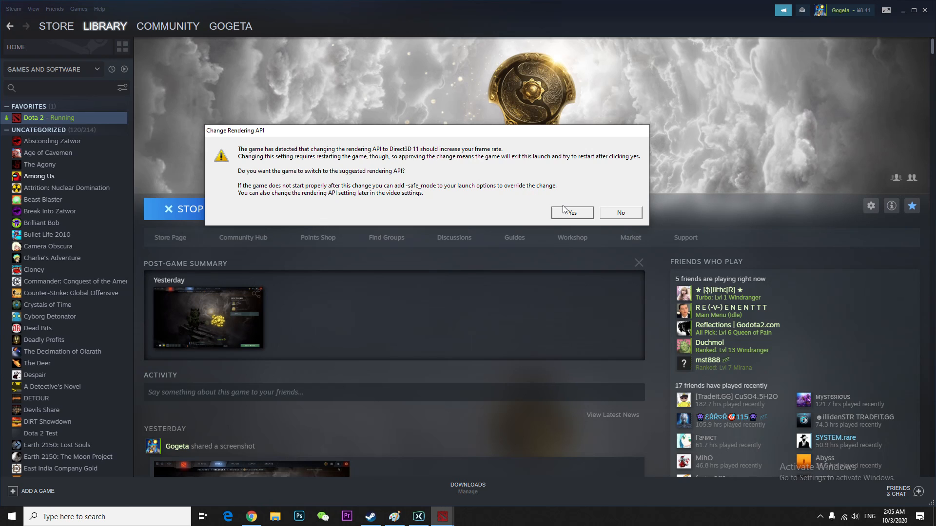
# Accept switching the rendering API to Direct3D 11 and let the game close
pyautogui.click(570, 213)
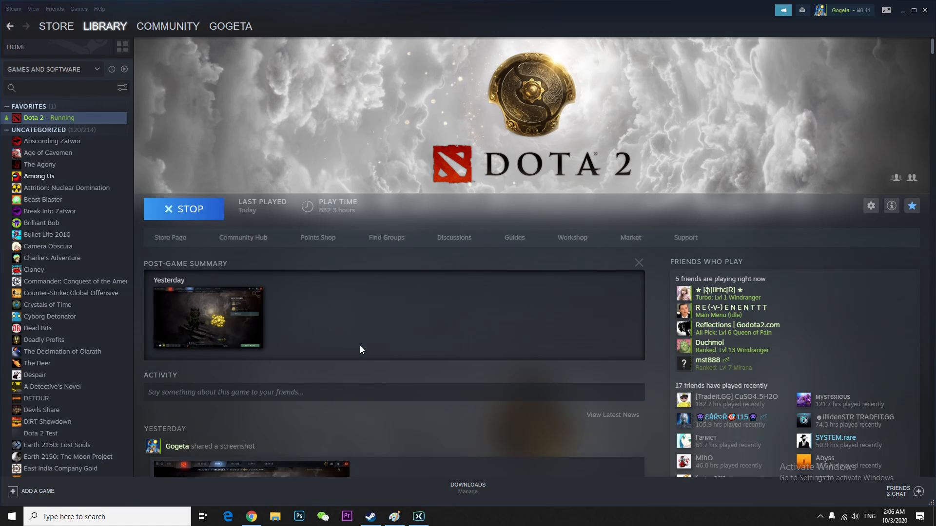
pyautogui.click(183, 208)
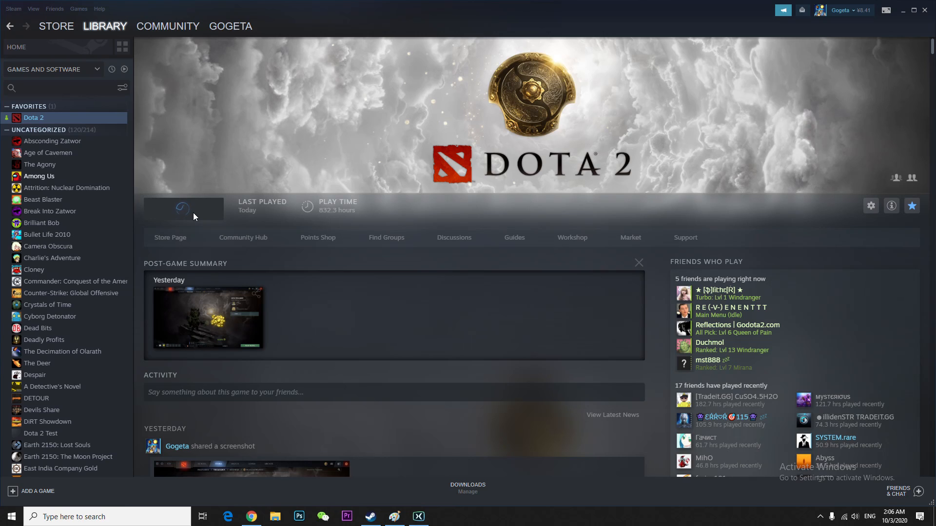
# Bring up the Dota 2 properties window on its general settings
pyautogui.click(34, 118)
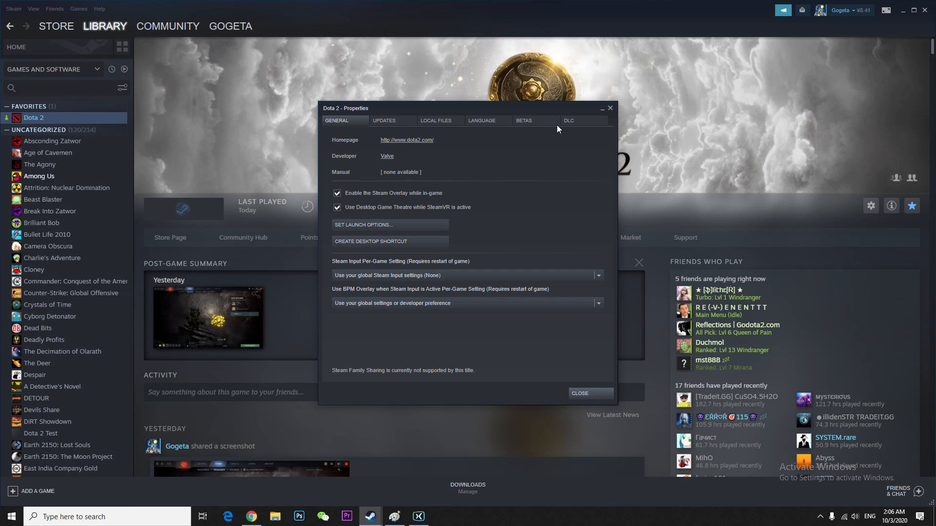
pyautogui.click(578, 393)
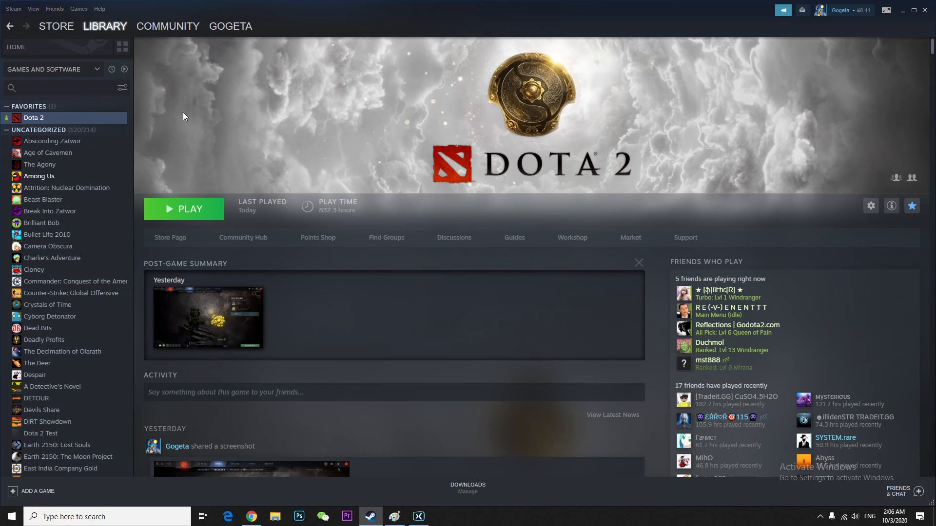
pyautogui.click(871, 206)
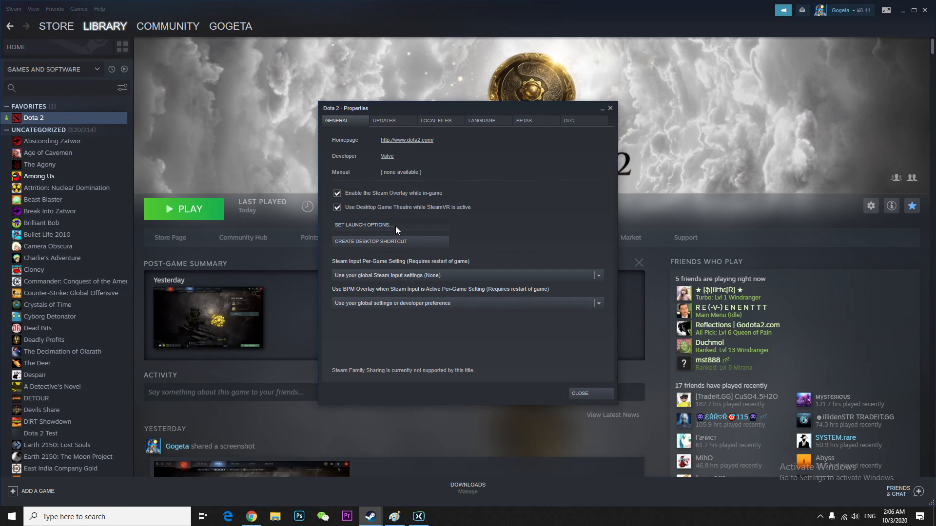
# Set Dota 2's launch options to -dx11 -novid -console and confirm them
pyautogui.click(362, 226)
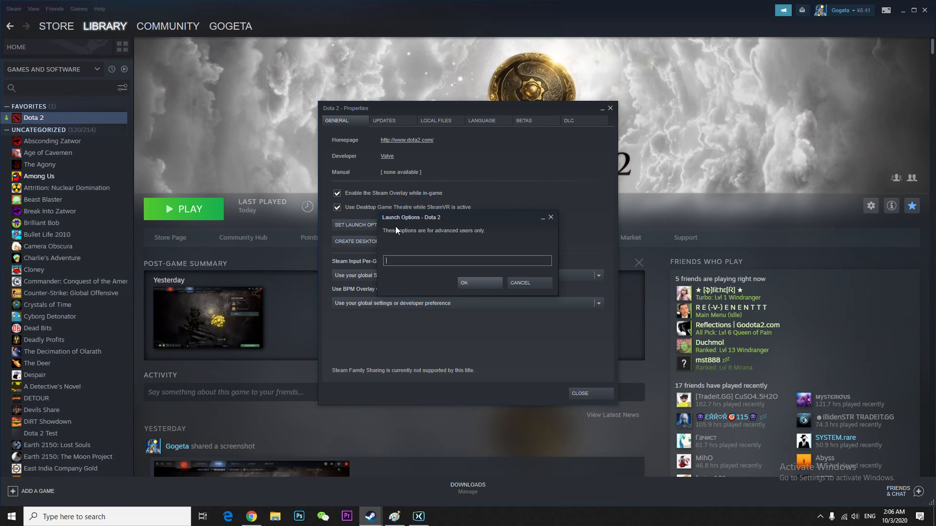
pyautogui.write('-dx11')
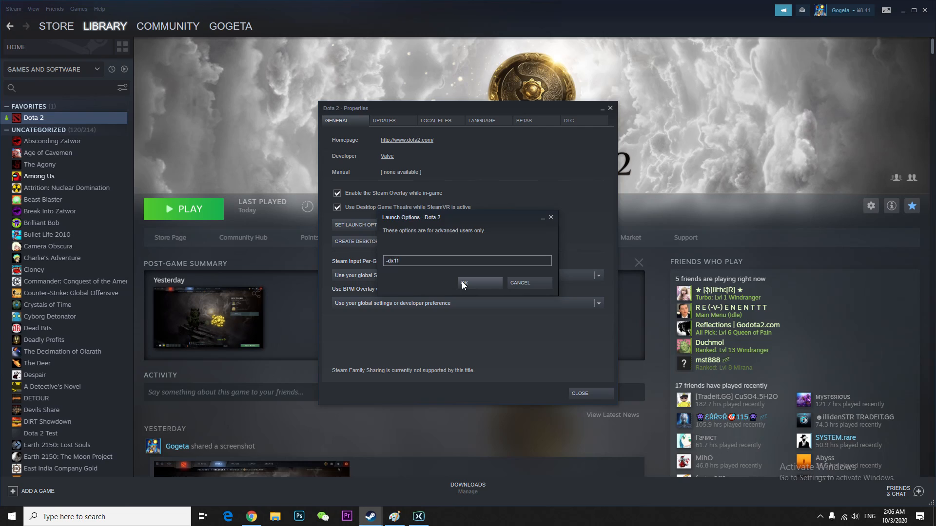
pyautogui.moveTo(425, 256)
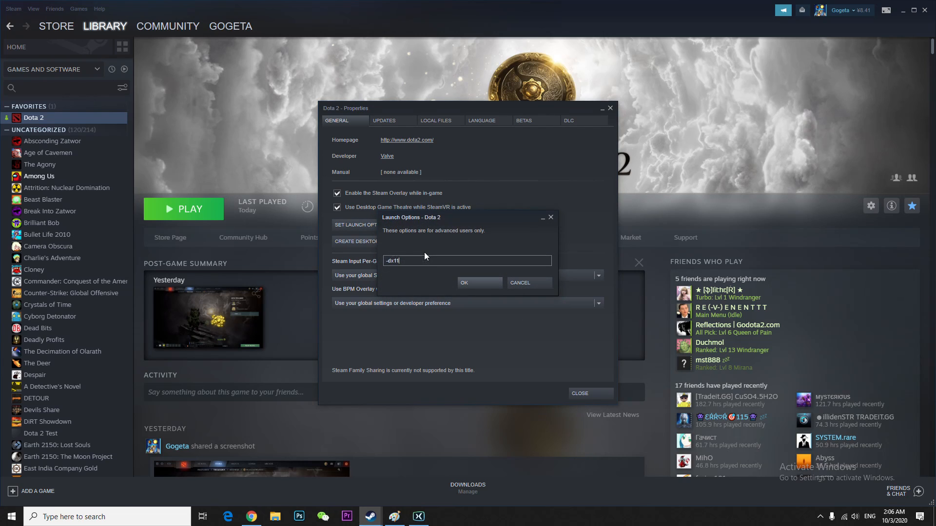
pyautogui.write('-nd')
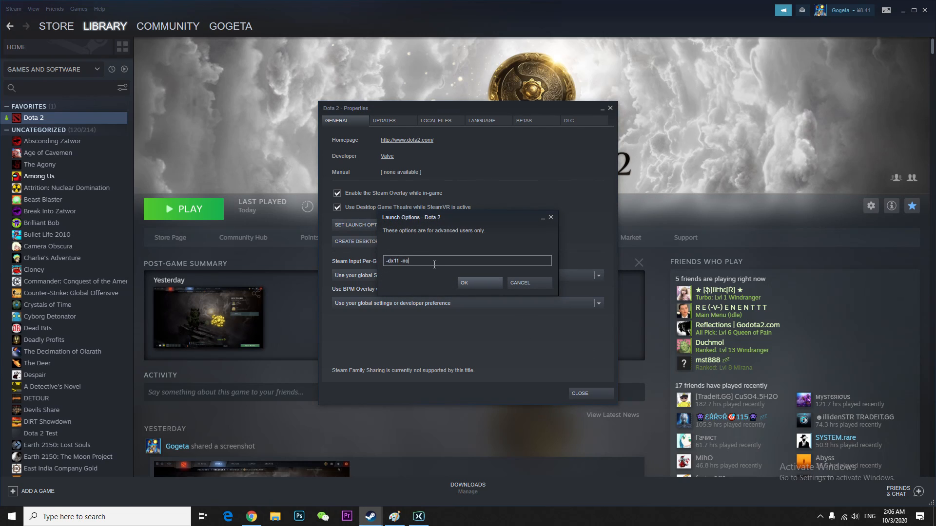
pyautogui.write('vid')
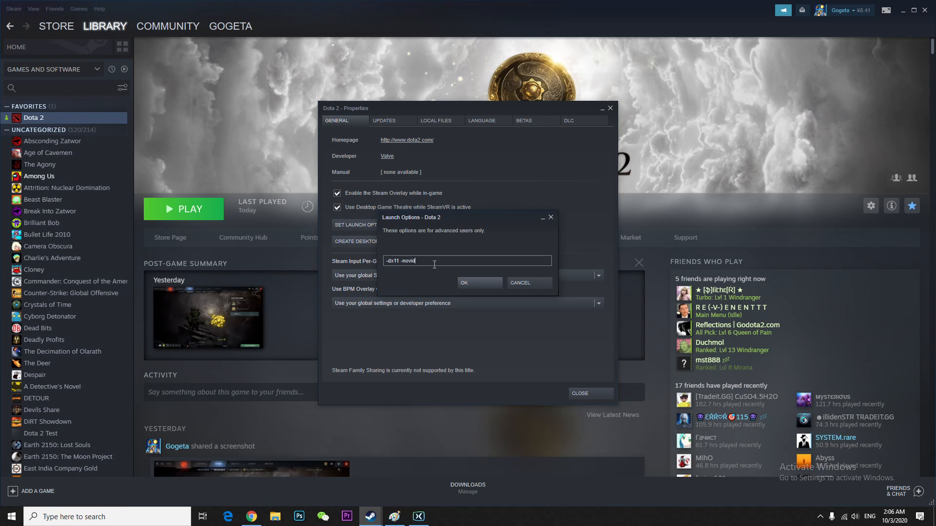
pyautogui.write('-console')
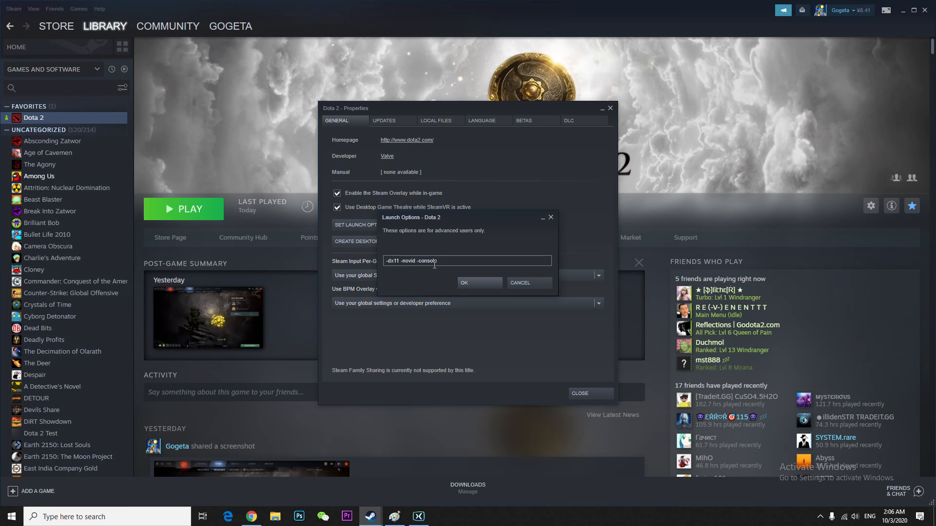
pyautogui.click(464, 283)
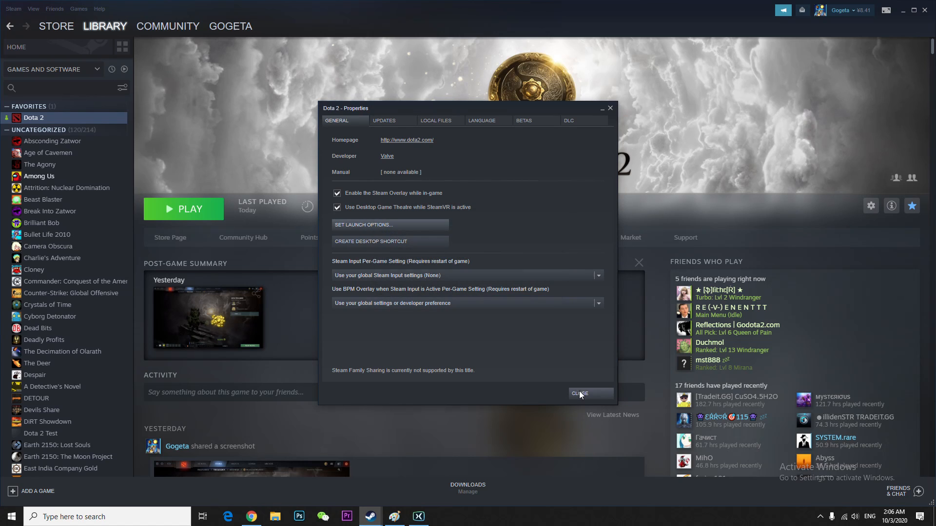
# Close the properties, start Dota 2 into its main menu and view the Heroes list
pyautogui.click(579, 393)
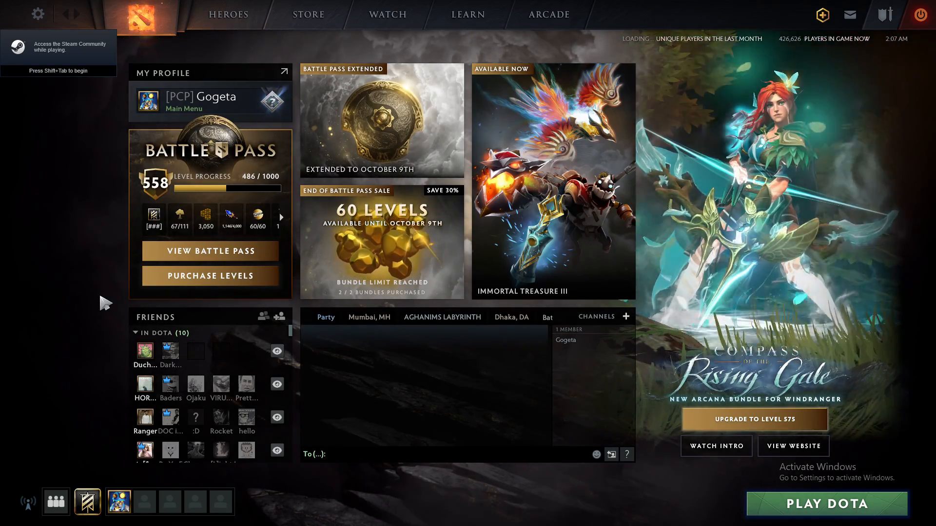
pyautogui.click(228, 13)
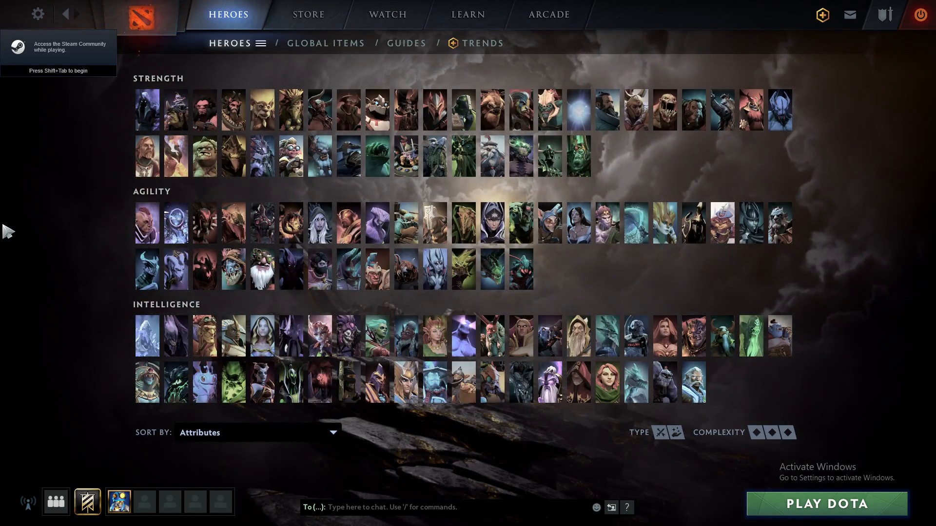